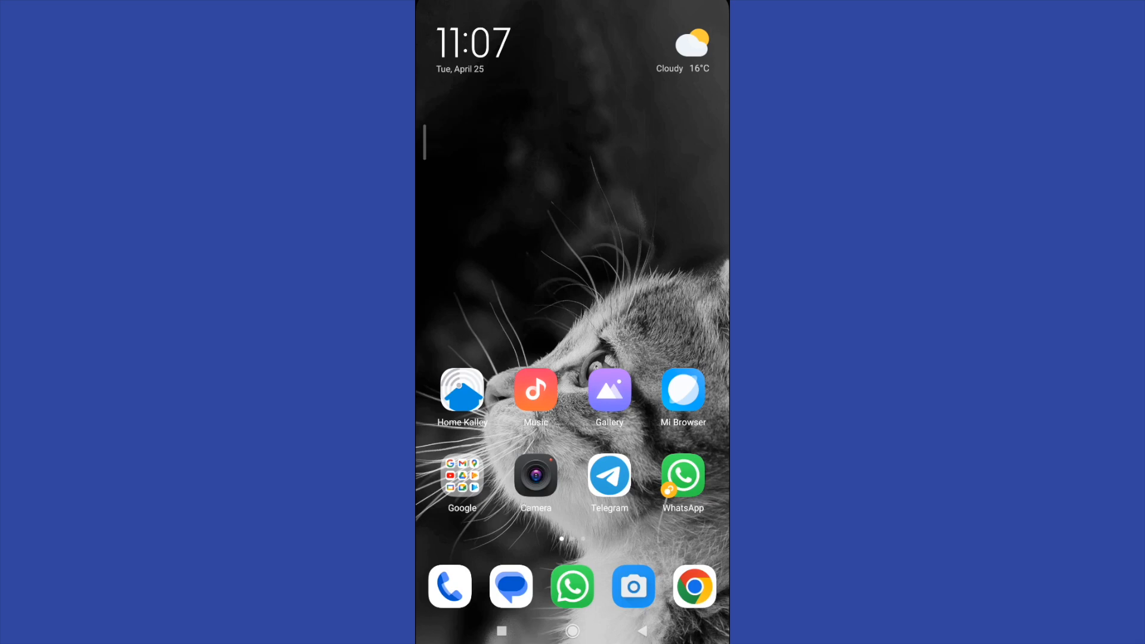
# Launch Chrome and get Google results for permanently deleting an Instagram account.
pyautogui.click(694, 587)
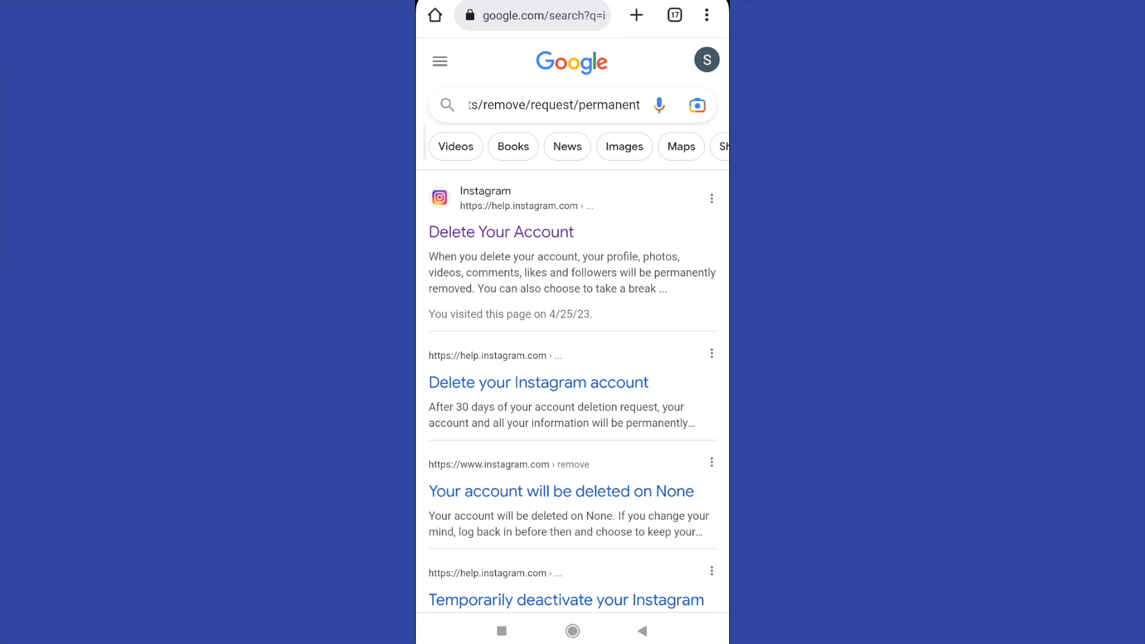
# Follow the 'Delete Your Account' result into the Instagram Help Center article.
pyautogui.click(501, 231)
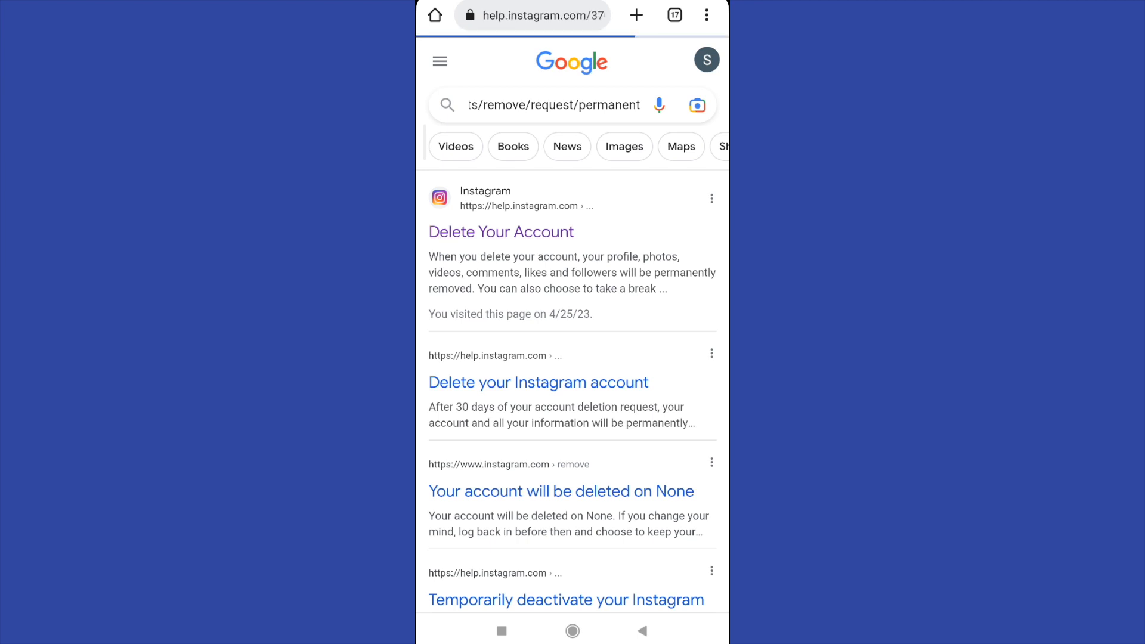
pyautogui.click(501, 231)
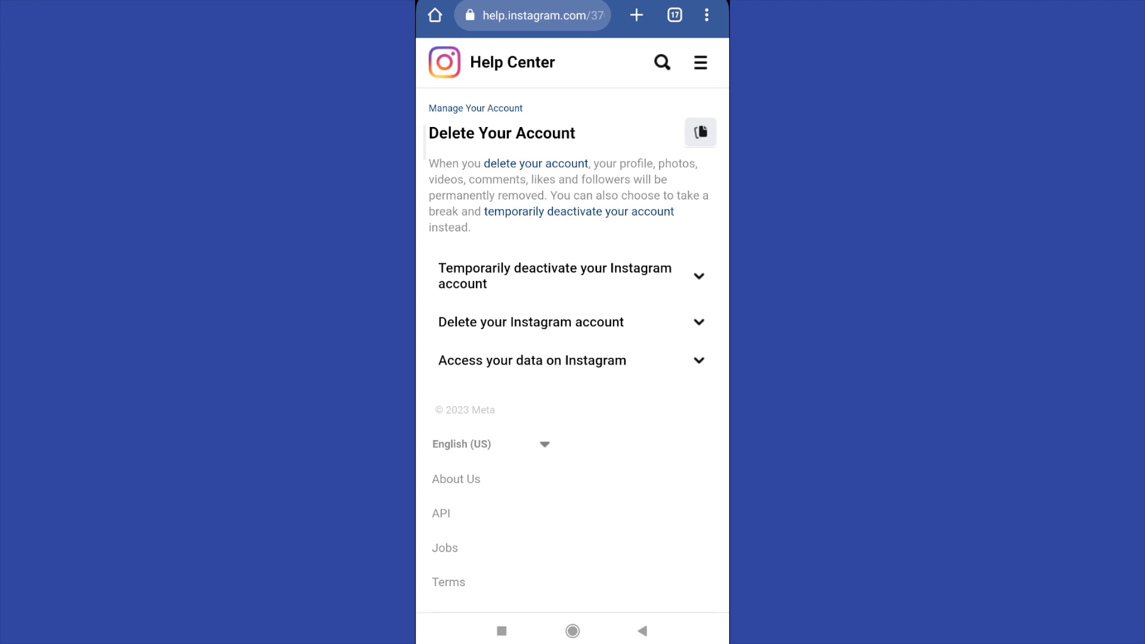
# Reach the deletion form and choose 'Something else' as the reason, revealing the password field.
pyautogui.click(530, 322)
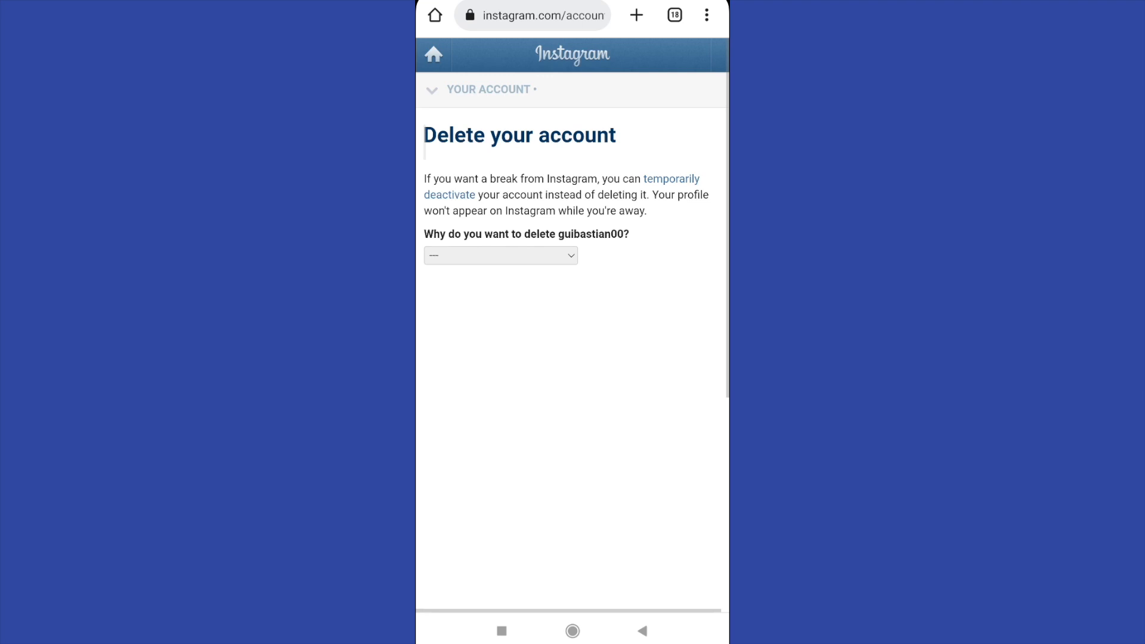
pyautogui.click(501, 255)
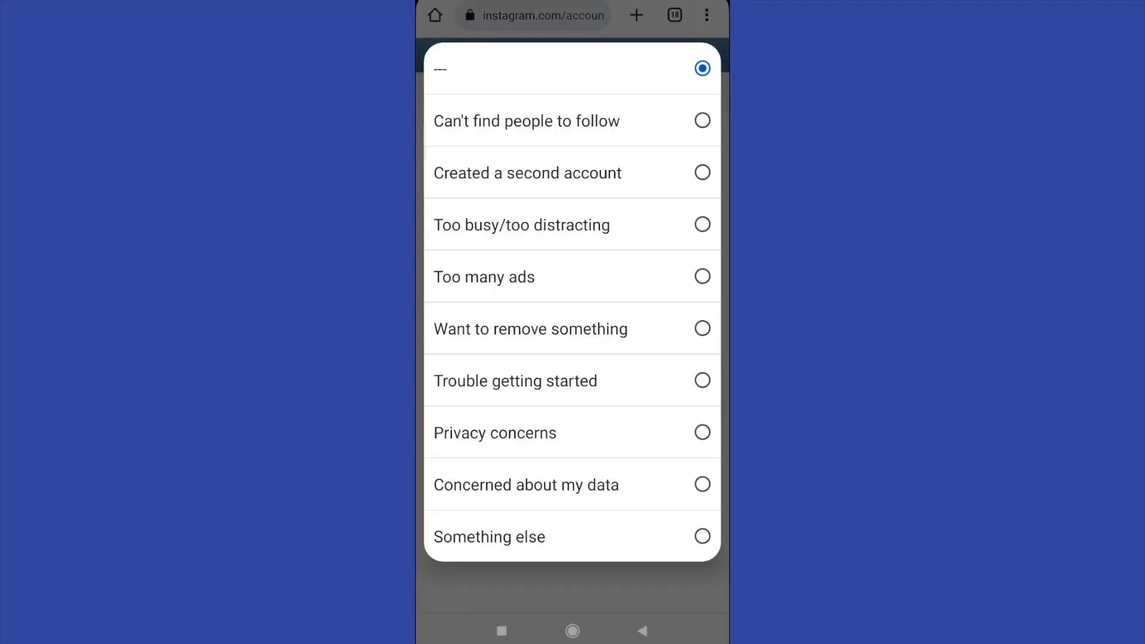
pyautogui.click(489, 536)
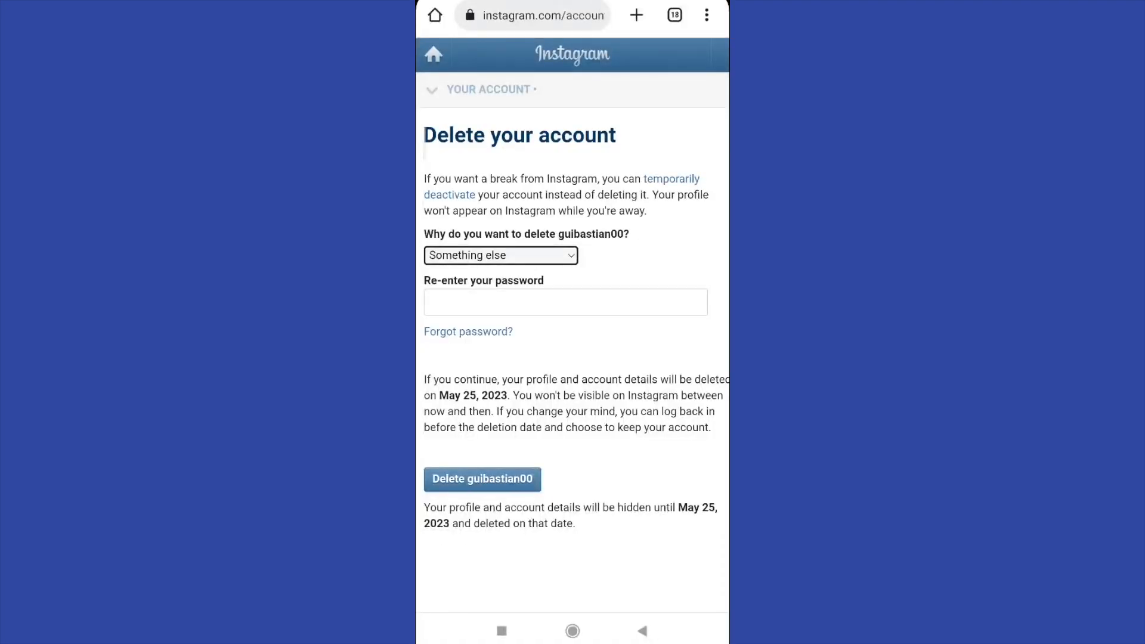